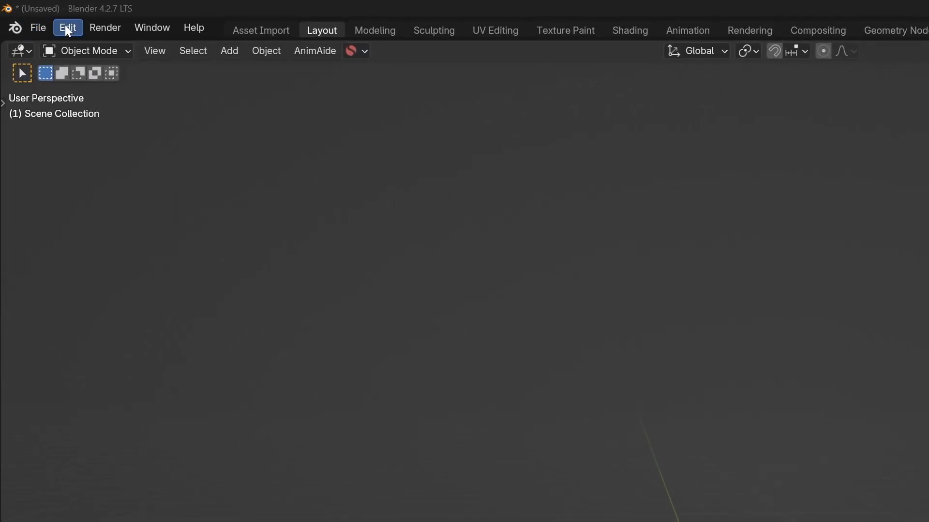
Open Blender Preferences on the Add-ons section.
click(68, 27)
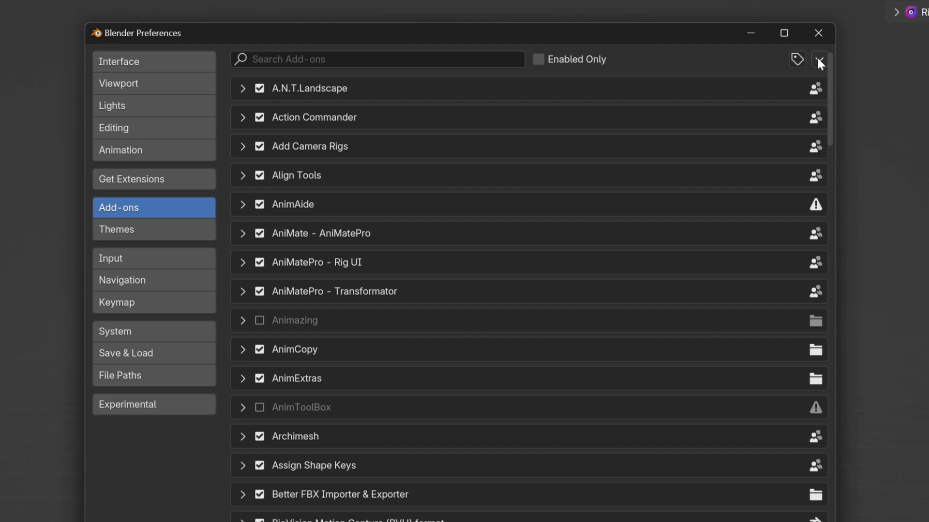
Install the Rec Room Avatar Tools add-on from its zip file on disk.
click(819, 59)
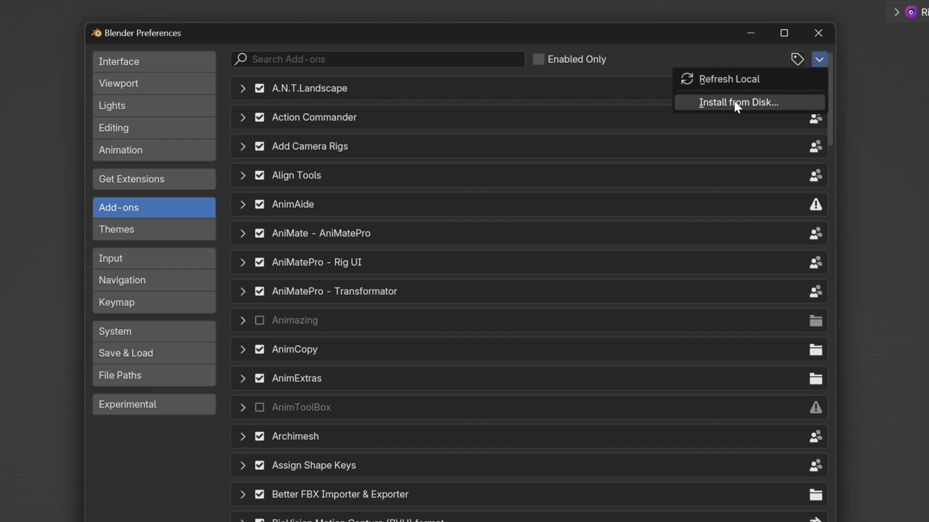
click(739, 102)
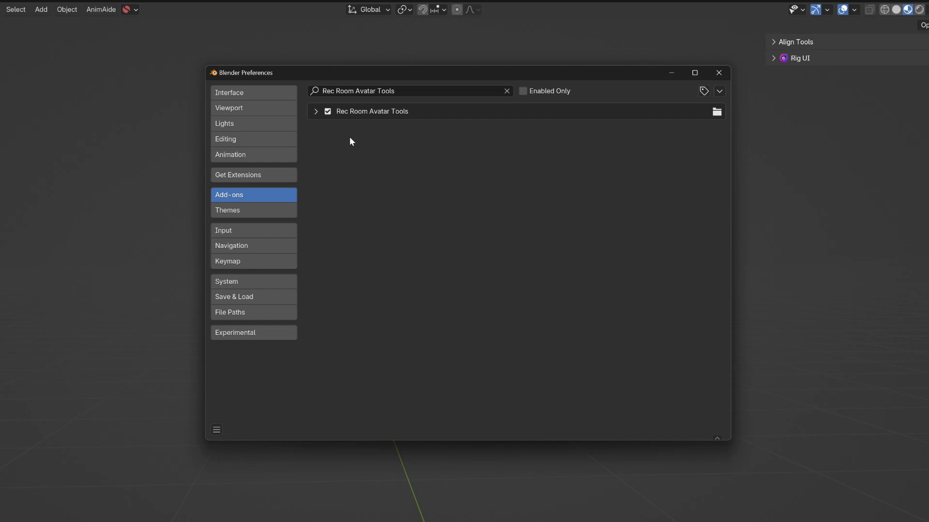
Expand the Rec Room Avatar Tools 0.14.0 entry and save the preferences.
click(316, 111)
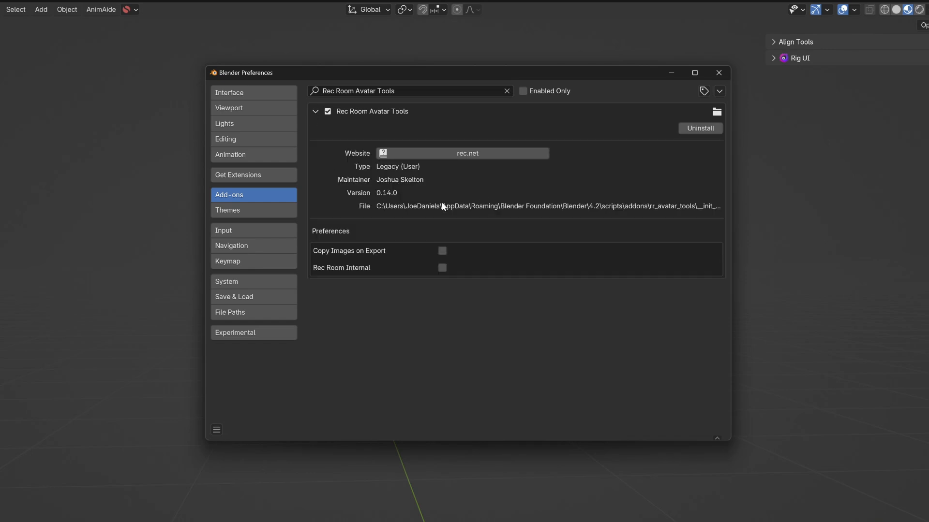
mouse_move(457, 211)
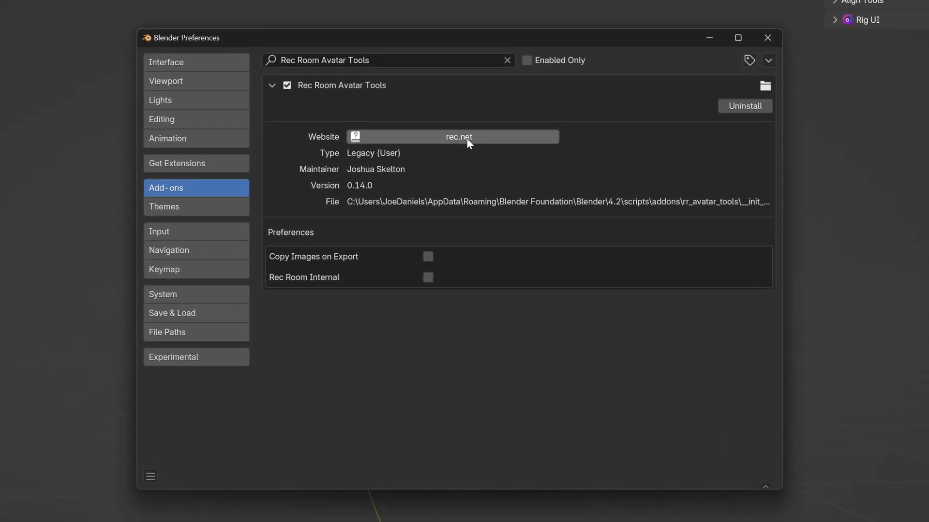
click(150, 476)
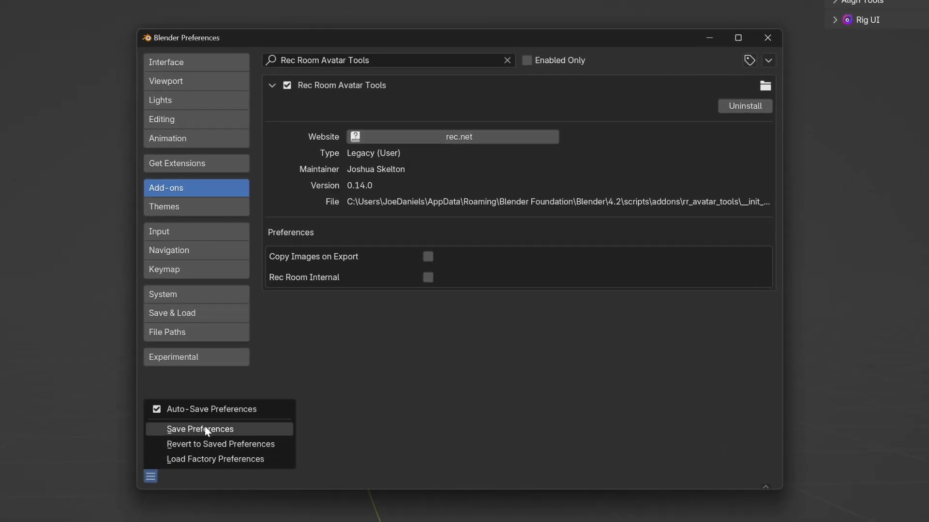
click(200, 429)
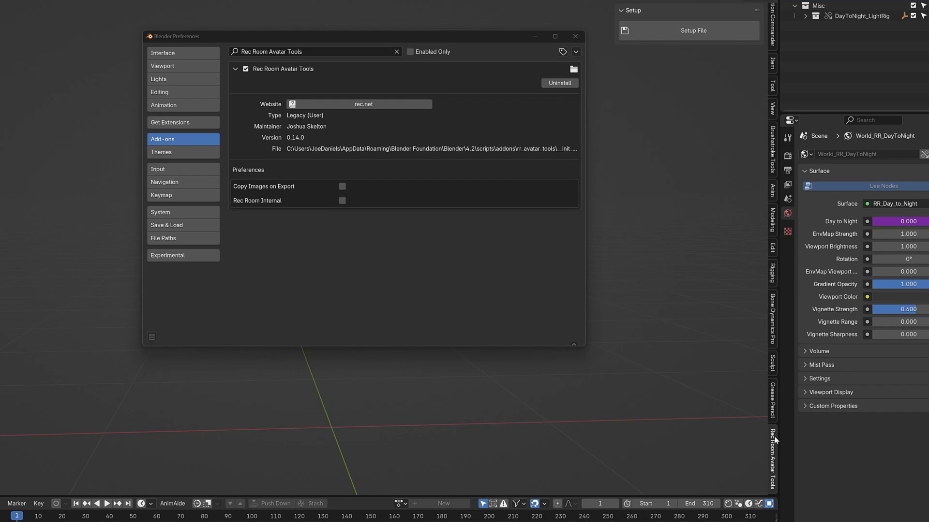
mouse_move(771, 19)
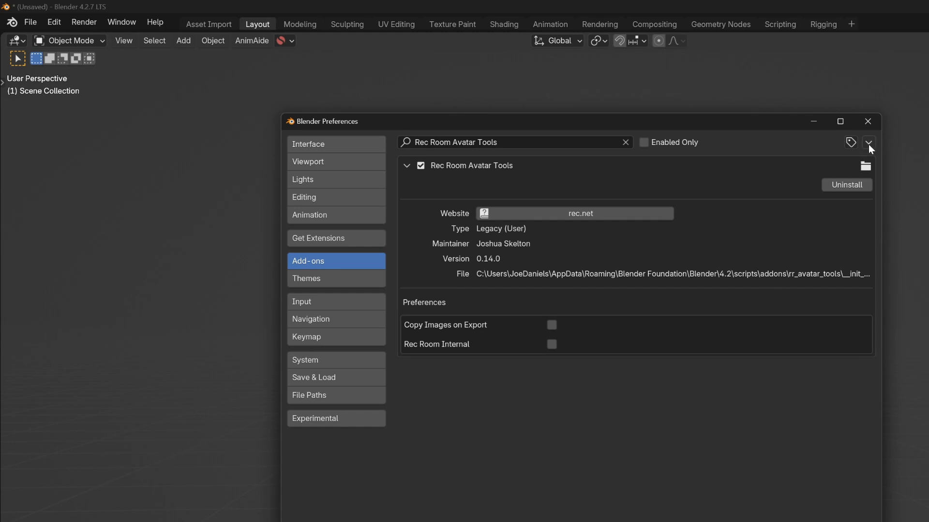
mouse_move(850, 190)
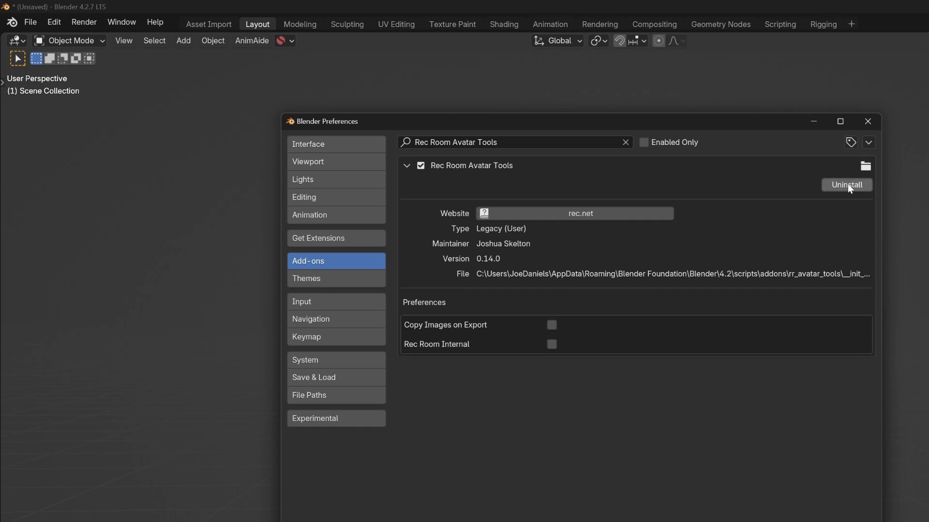
Uninstall the old Rec Room Avatar Tools add-on from Preferences.
click(847, 185)
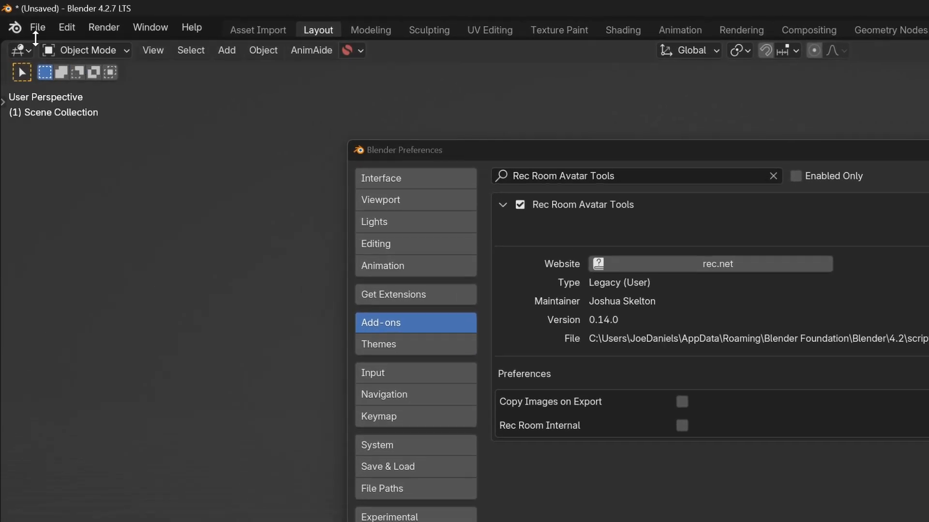
Reload scripts and bring up the Install from Disk option again.
click(37, 27)
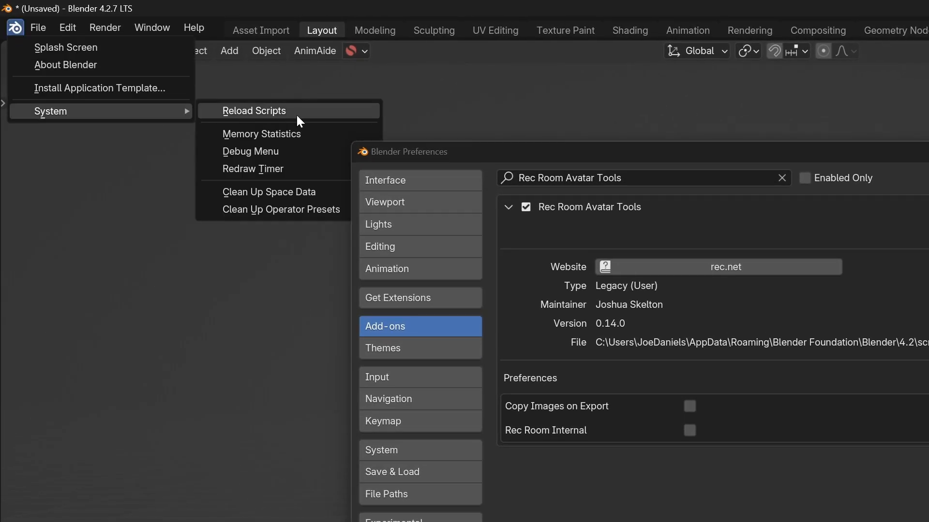
mouse_move(306, 119)
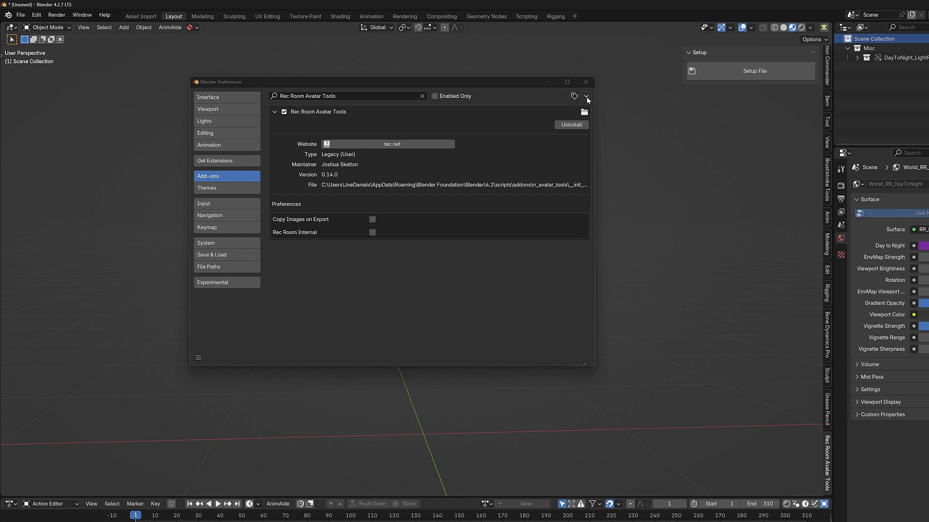
click(586, 96)
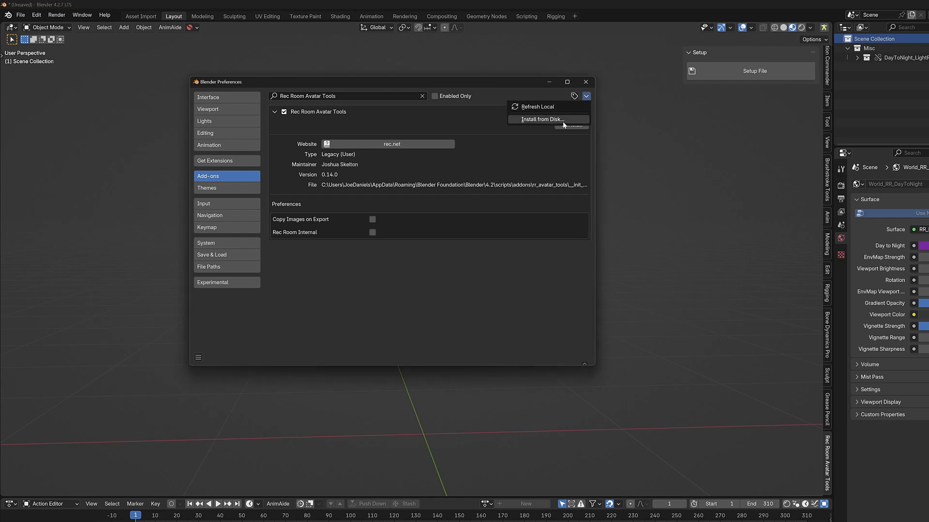